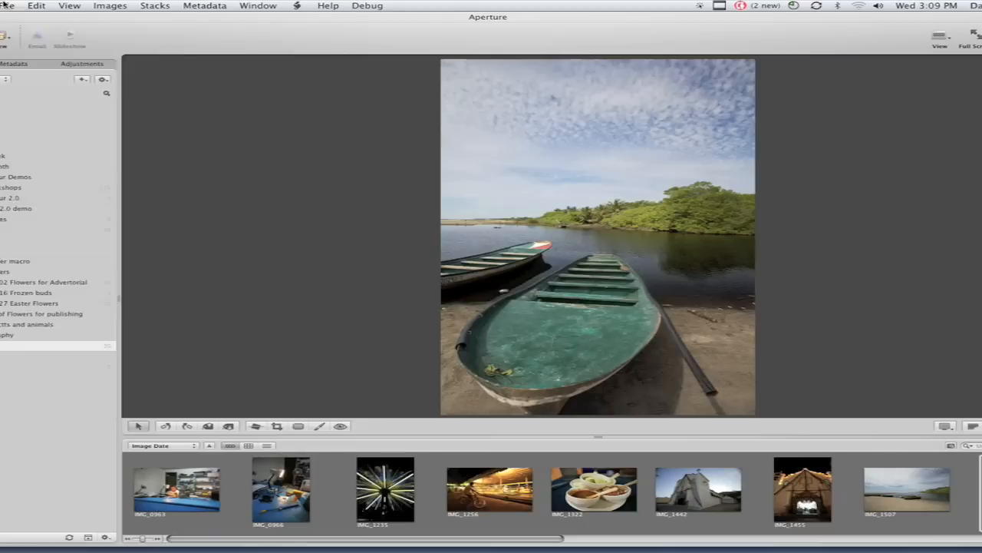
Step: Start a tether session with 'David Schloss' entered as the IPTC Credit for incoming shots
{"action": "left_click", "coordinate": [6, 6]}
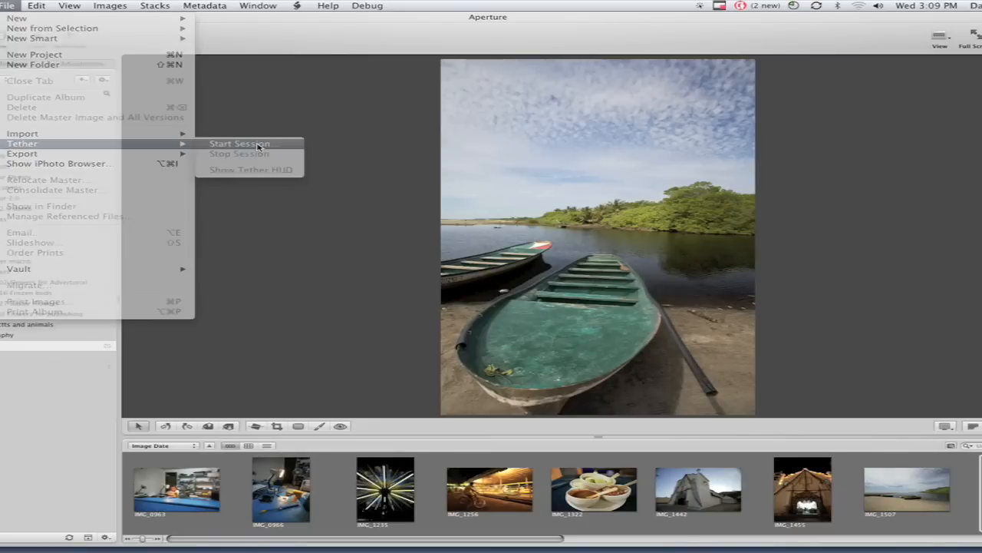
{"action": "left_click", "coordinate": [239, 144]}
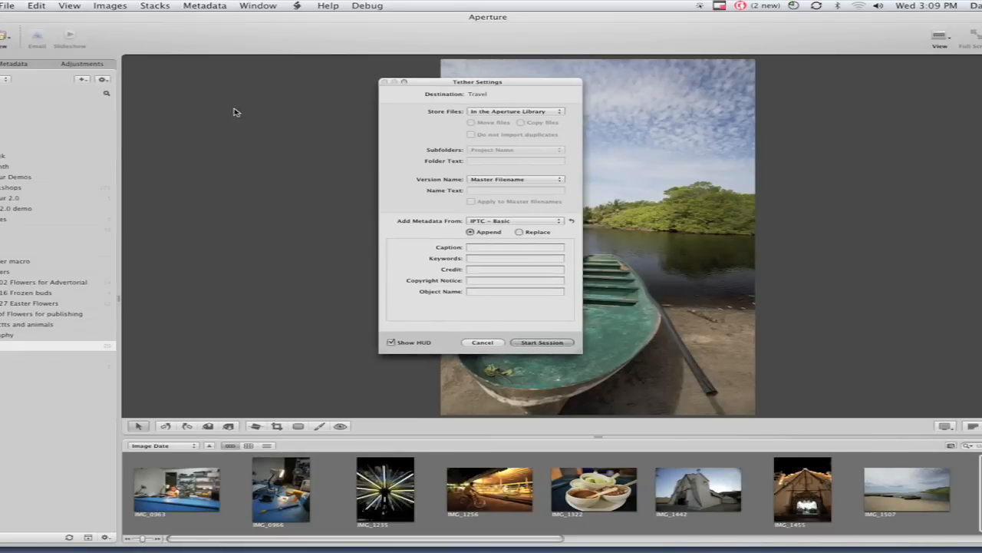
{"action": "left_click_drag", "start_coordinate": [478, 82], "coordinate": [261, 113]}
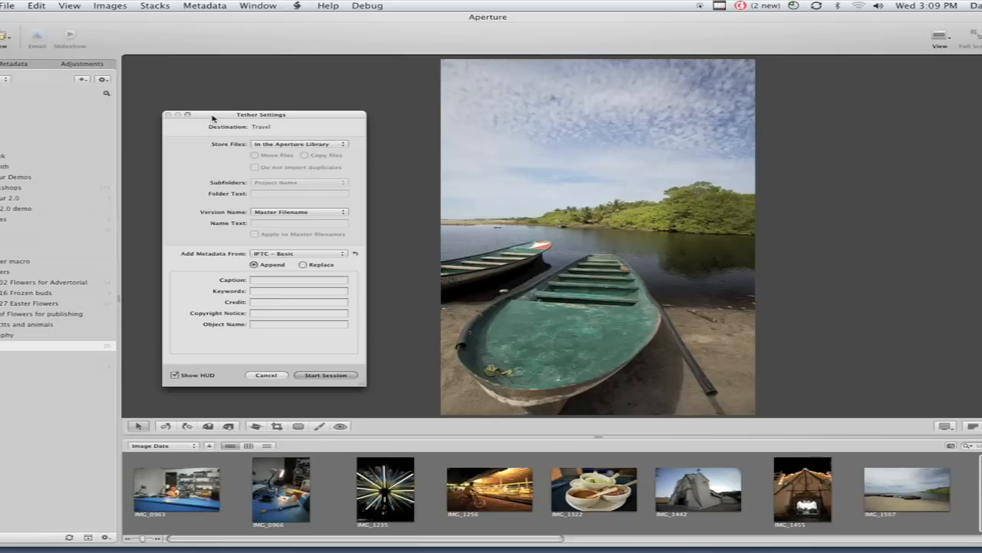
{"action": "mouse_move", "coordinate": [298, 144]}
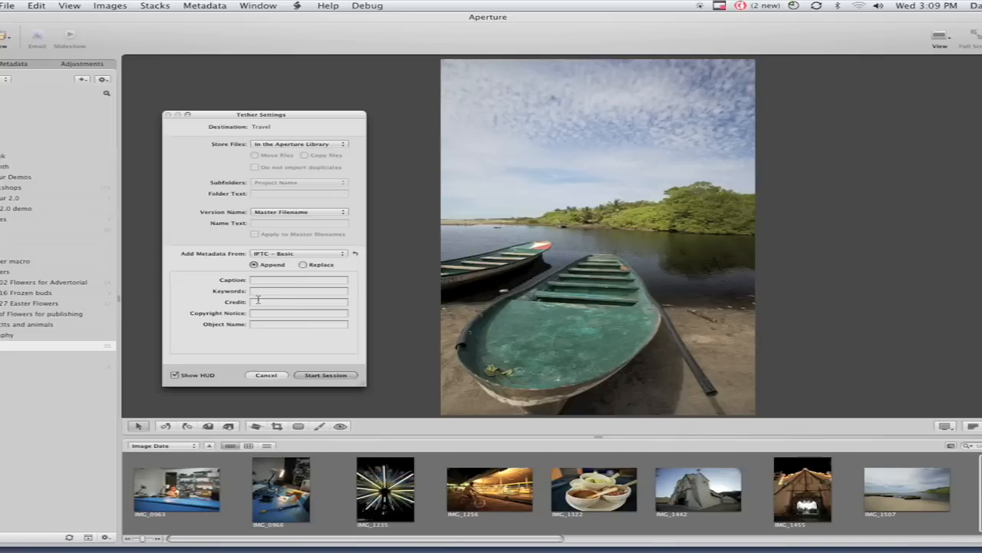
{"action": "type", "text": "David Schloss"}
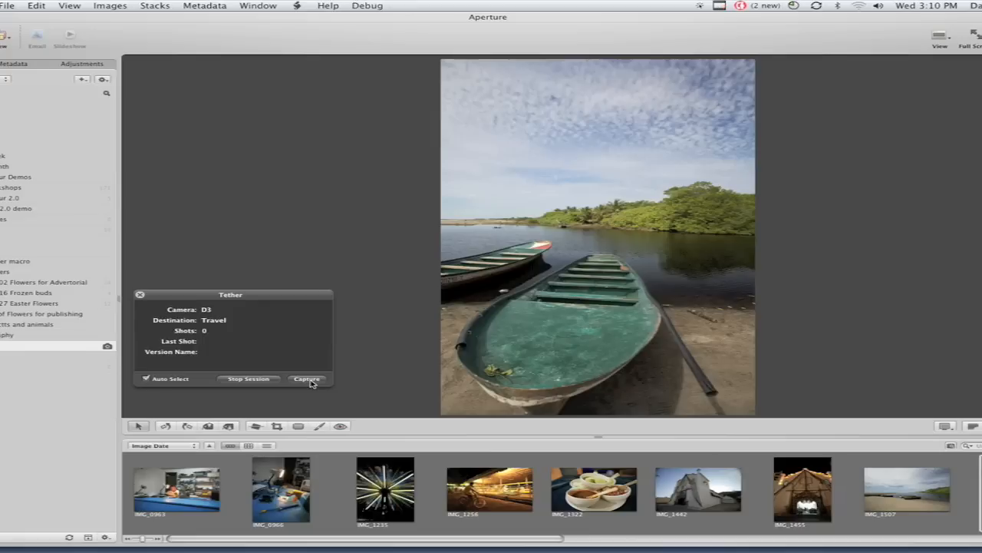
Step: Capture several shots from the tethered D3 so they import into the Travel project
{"action": "left_click", "coordinate": [307, 377]}
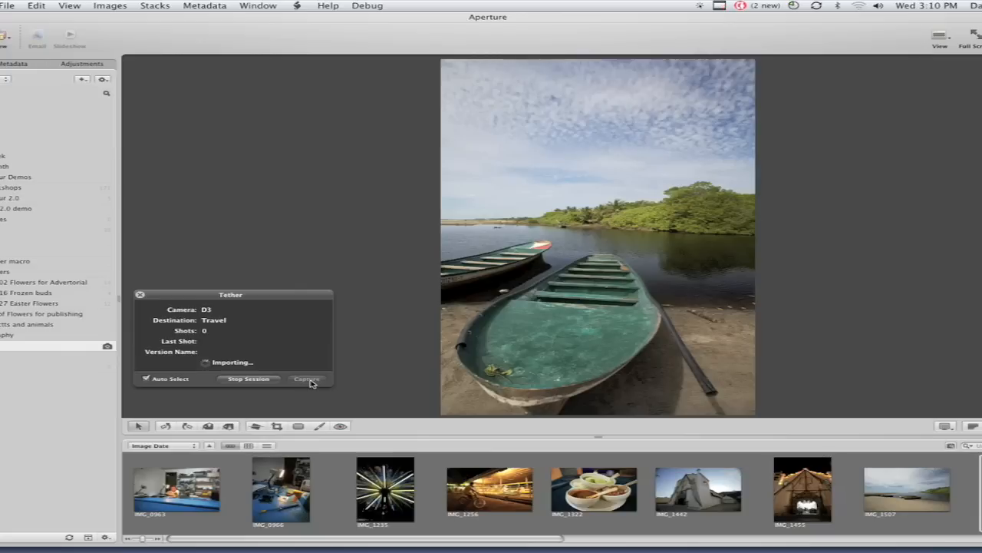
{"action": "left_click", "coordinate": [307, 377]}
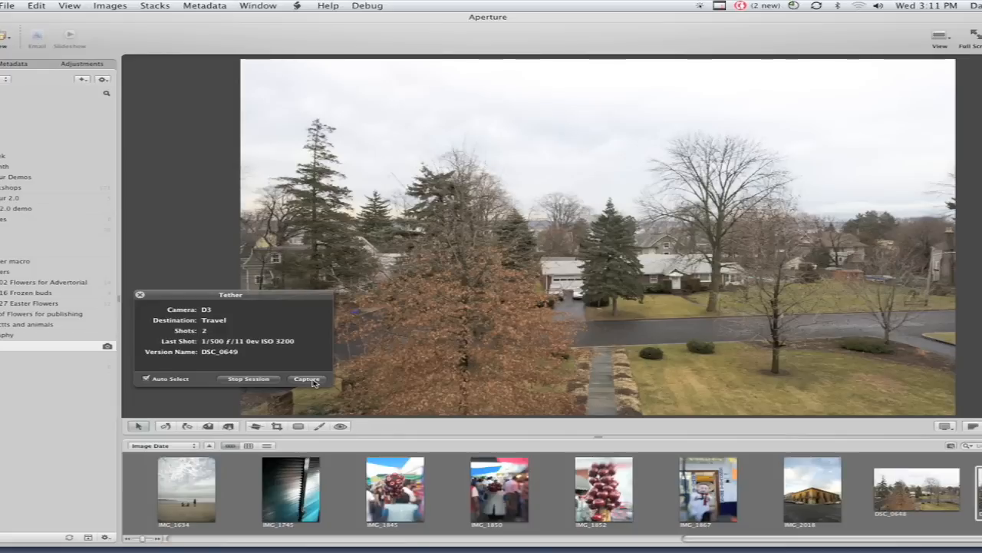
{"action": "left_click", "coordinate": [307, 378]}
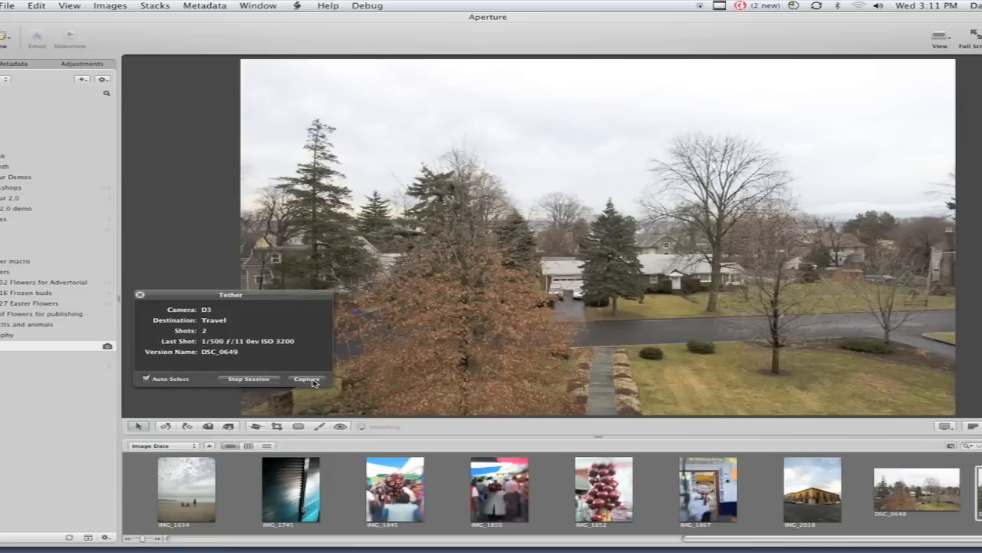
{"action": "left_click", "coordinate": [308, 377]}
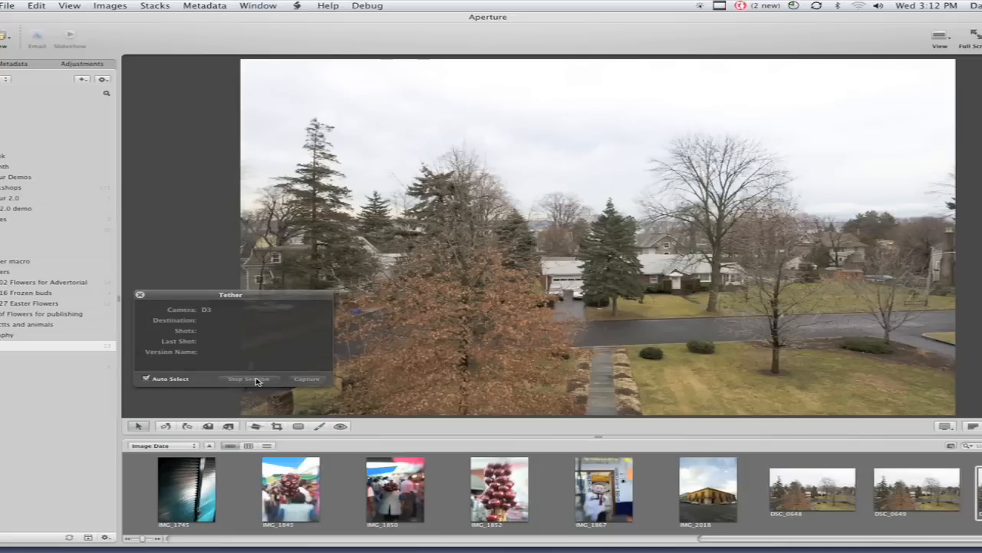
Step: Stop the tethered capture session from the Tether HUD
{"action": "left_click", "coordinate": [141, 294]}
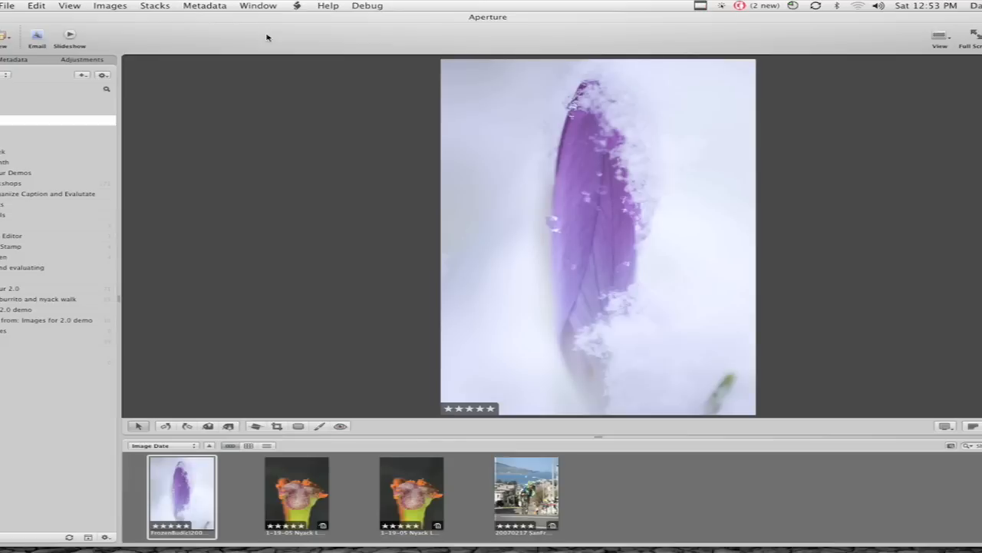
Step: In the Command Editor, select Filmstrip and duplicate the Default command set
{"action": "left_click", "coordinate": [3, 6]}
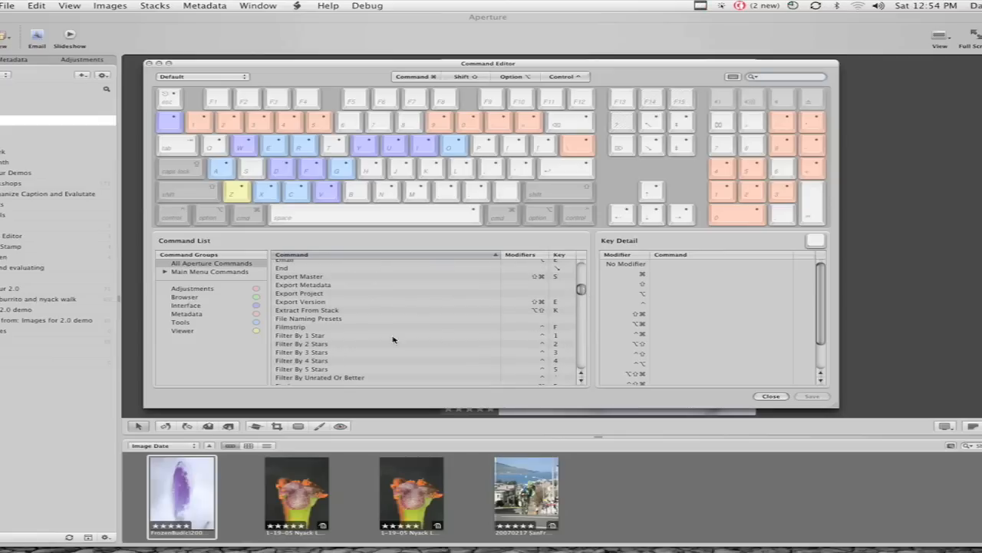
{"action": "left_click", "coordinate": [291, 326]}
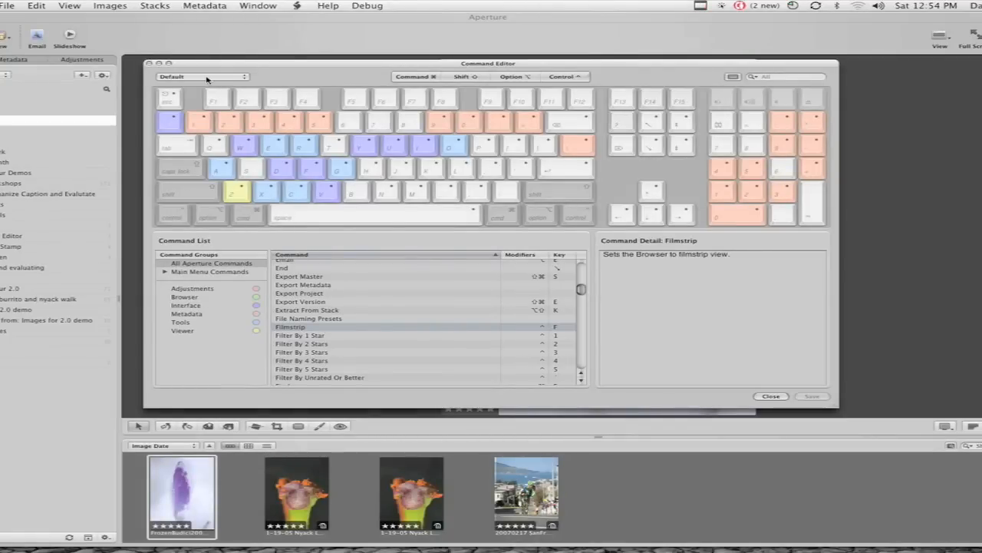
{"action": "left_click", "coordinate": [201, 77]}
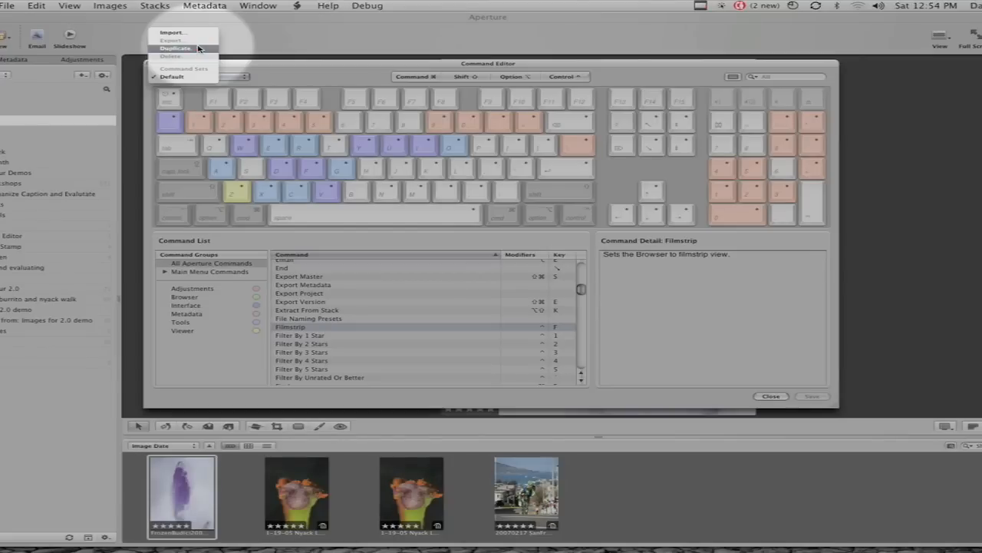
{"action": "left_click", "coordinate": [175, 47]}
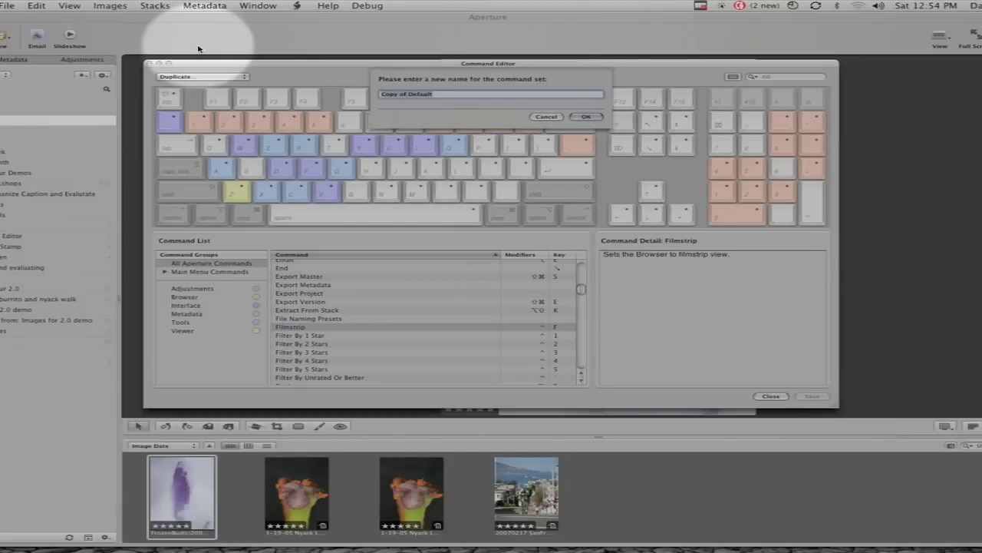
Step: Name the copied set 'David', select Filmstrip to reassign, and list All Aperture Commands
{"action": "type", "text": "David"}
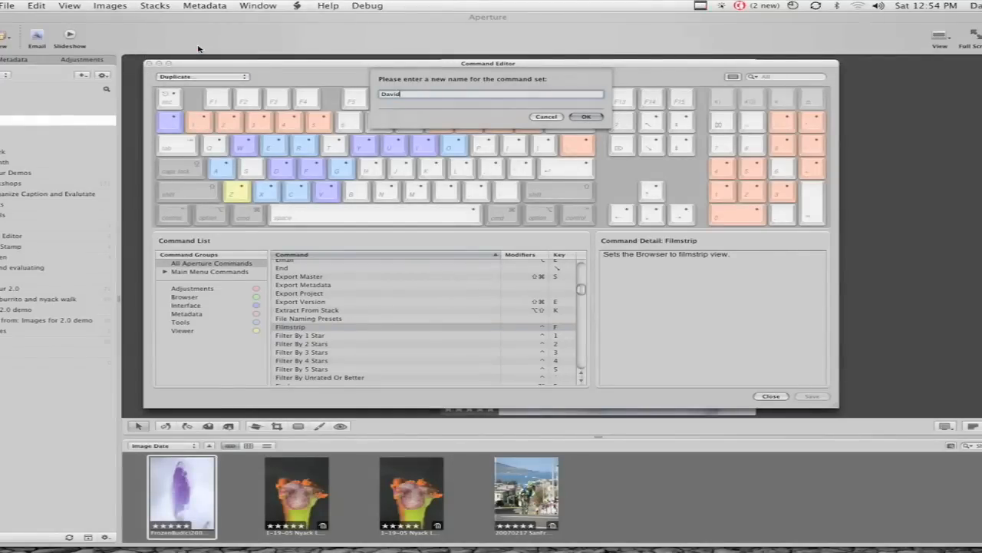
{"action": "left_click", "coordinate": [587, 116]}
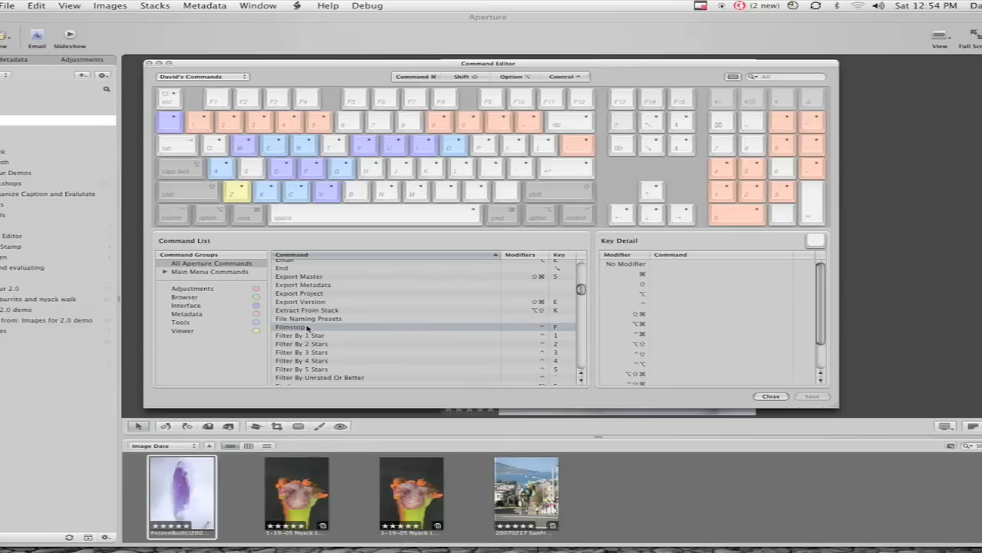
{"action": "left_click", "coordinate": [290, 325]}
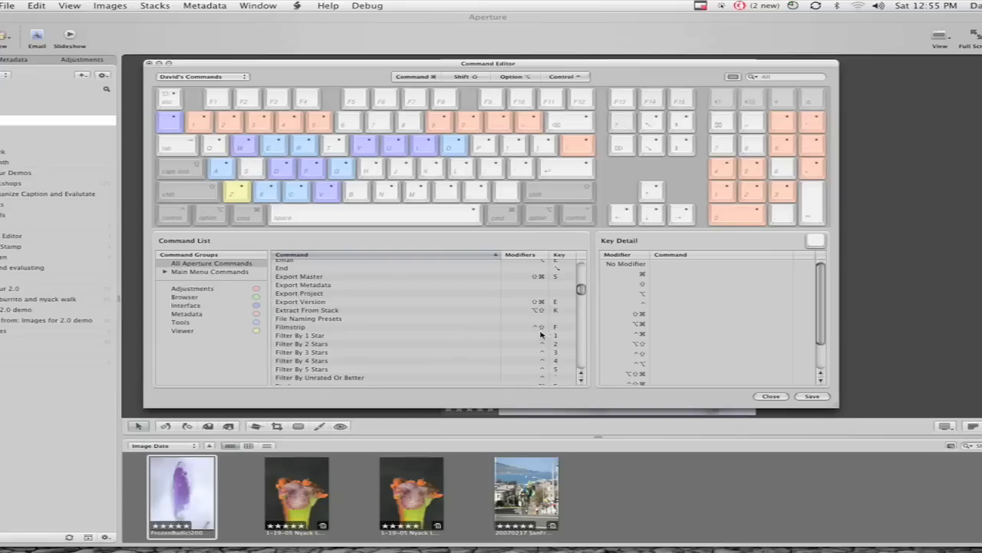
{"action": "left_click", "coordinate": [209, 270]}
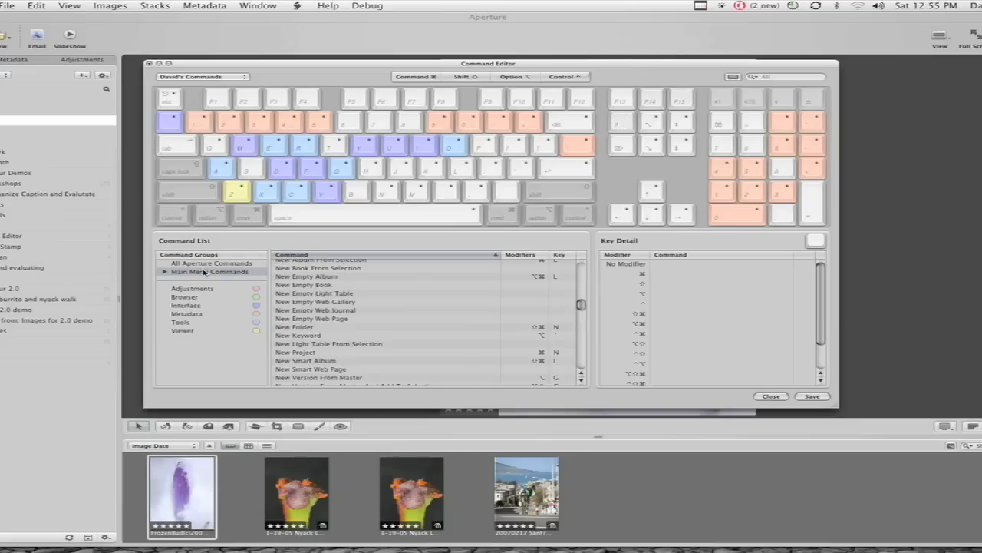
{"action": "left_click", "coordinate": [211, 262]}
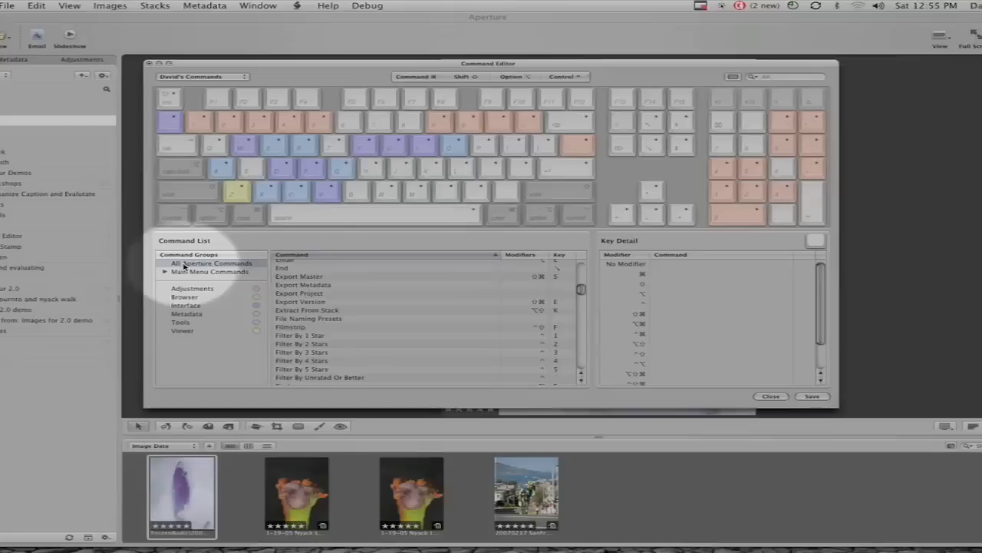
{"action": "left_click", "coordinate": [209, 272]}
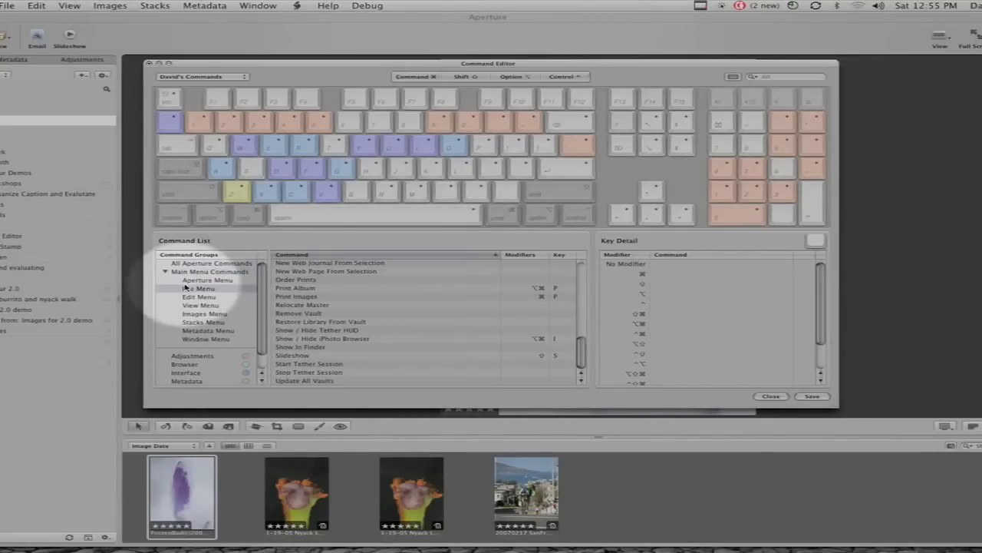
{"action": "left_click", "coordinate": [200, 296]}
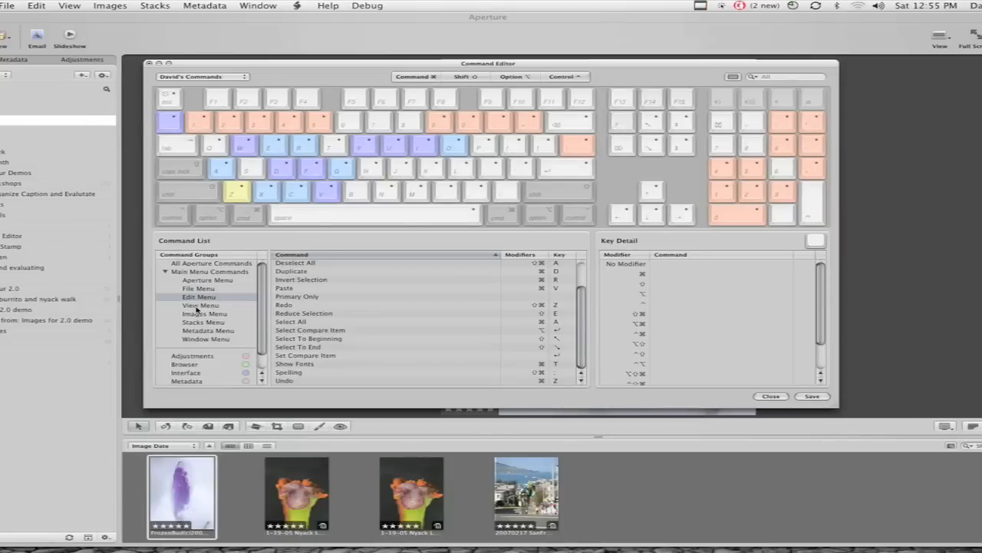
{"action": "left_click", "coordinate": [200, 304]}
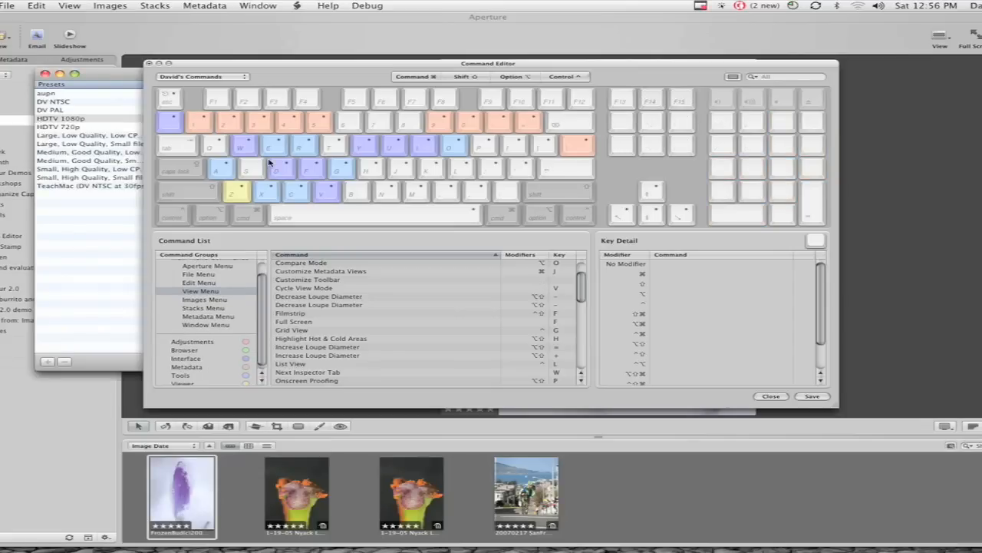
{"action": "mouse_move", "coordinate": [278, 126]}
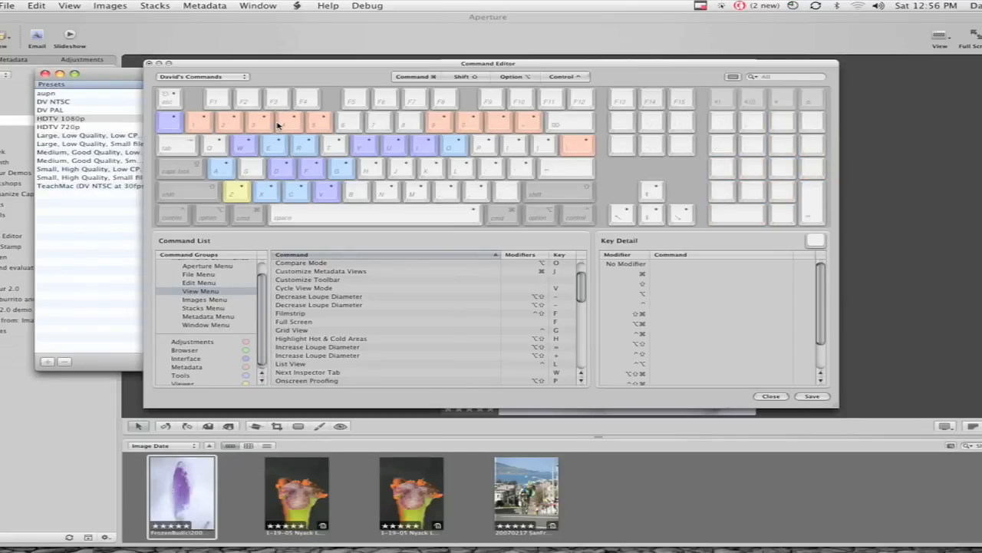
{"action": "mouse_move", "coordinate": [214, 368]}
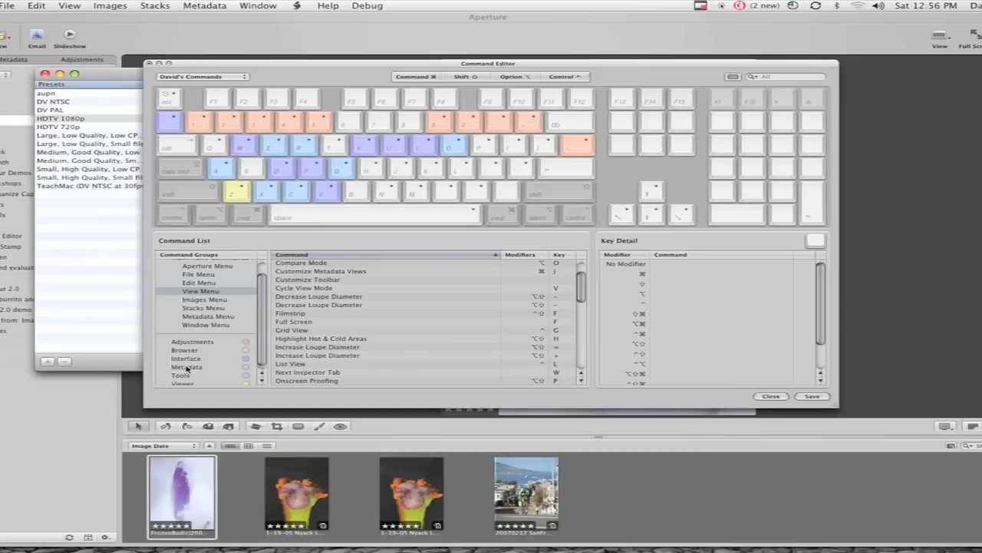
{"action": "mouse_move", "coordinate": [188, 359]}
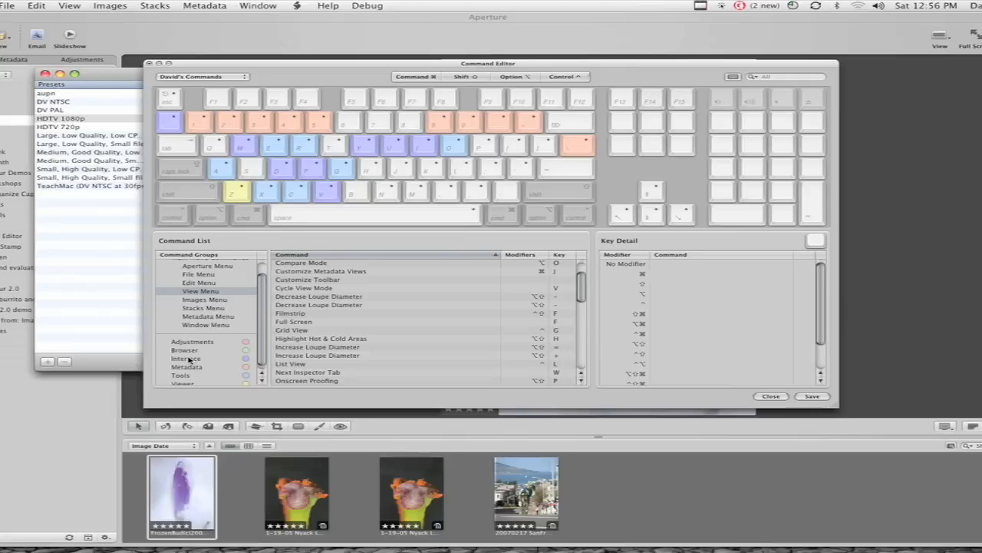
{"action": "mouse_move", "coordinate": [424, 370]}
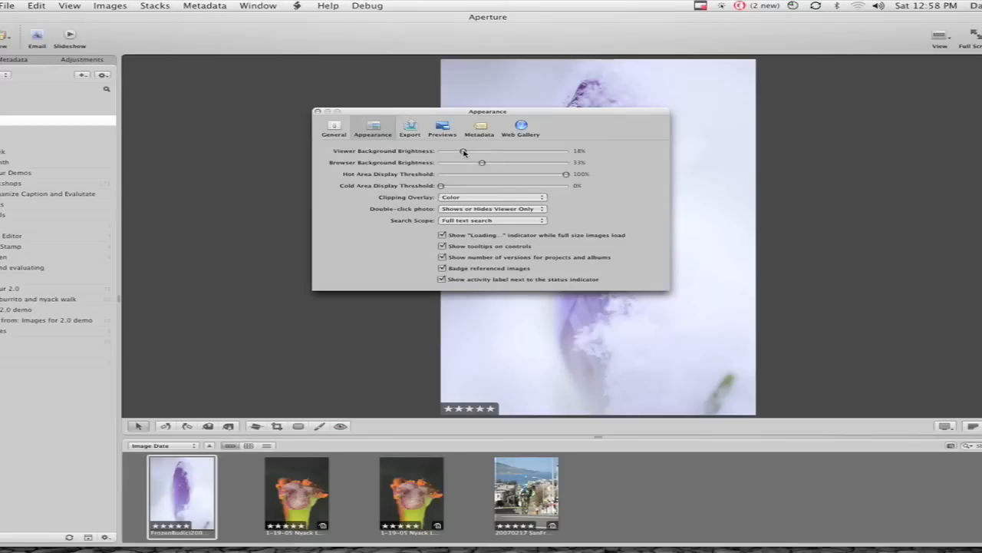
Step: Slide Viewer Background Brightness from 0% through 22% to a brighter percentage
{"action": "left_click_drag", "start_coordinate": [463, 152], "coordinate": [451, 152]}
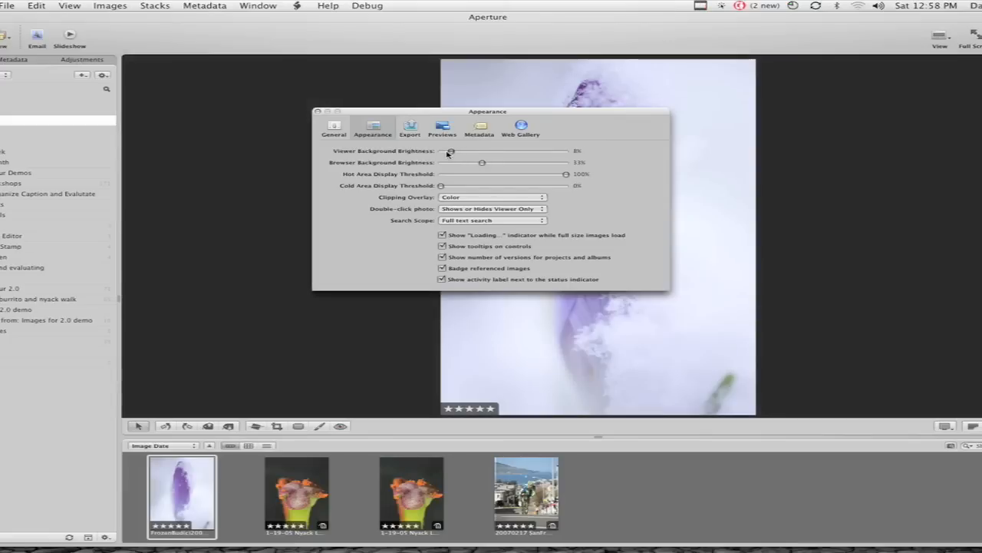
{"action": "left_click_drag", "start_coordinate": [451, 152], "coordinate": [468, 152]}
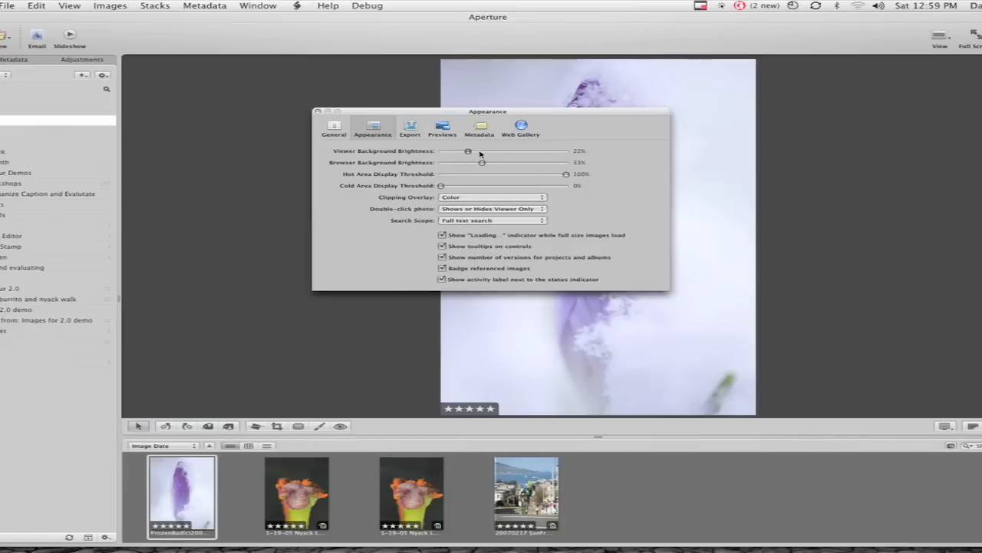
{"action": "left_click_drag", "start_coordinate": [468, 152], "coordinate": [522, 152]}
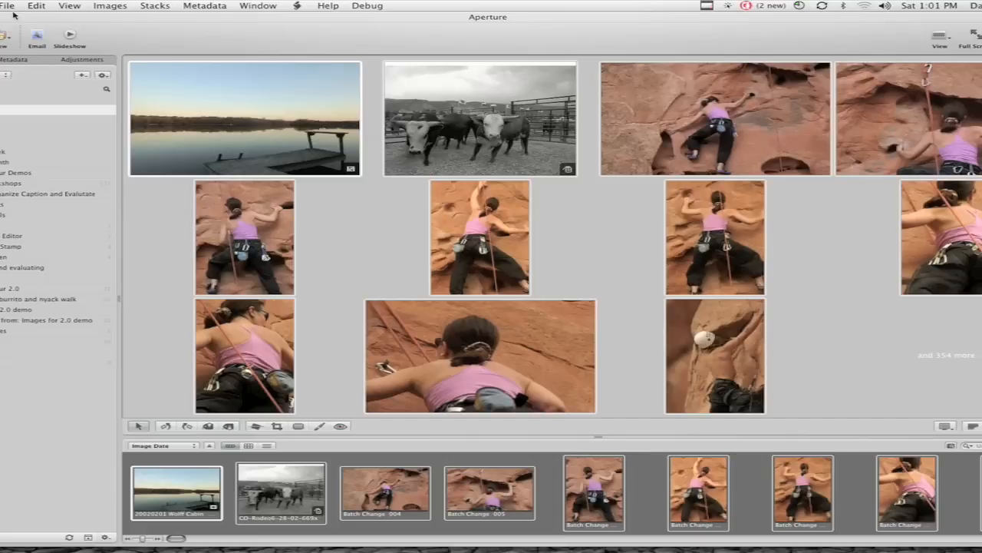
Step: Export the versions as JPEG - Original Size into a new Desktop folder named 'export'
{"action": "left_click", "coordinate": [7, 6]}
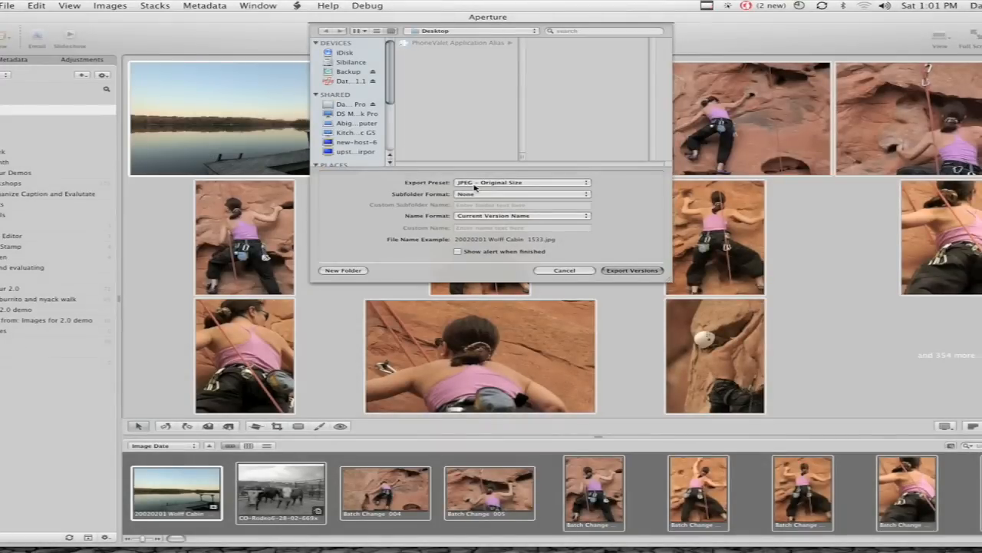
{"action": "left_click", "coordinate": [344, 270]}
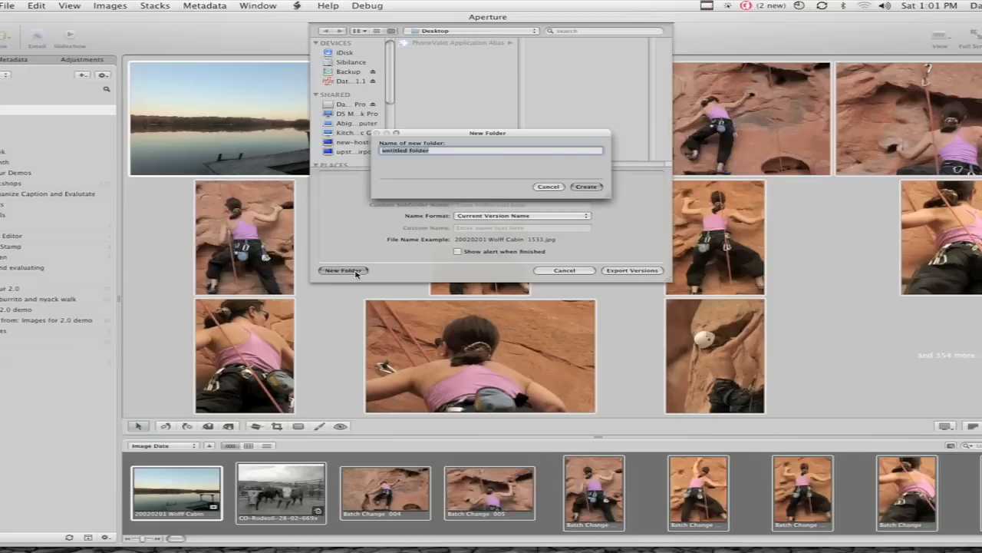
{"action": "type", "text": "export"}
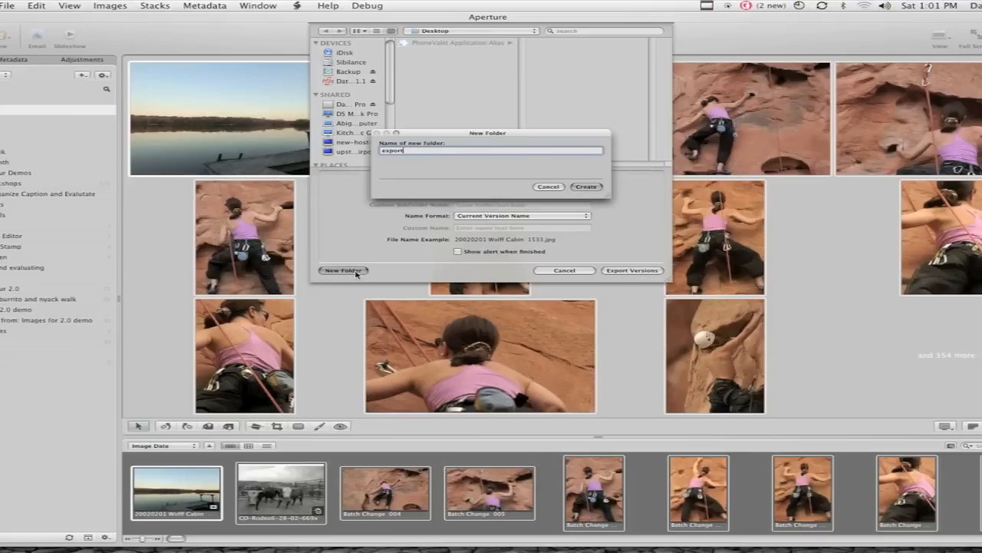
{"action": "left_click", "coordinate": [587, 187]}
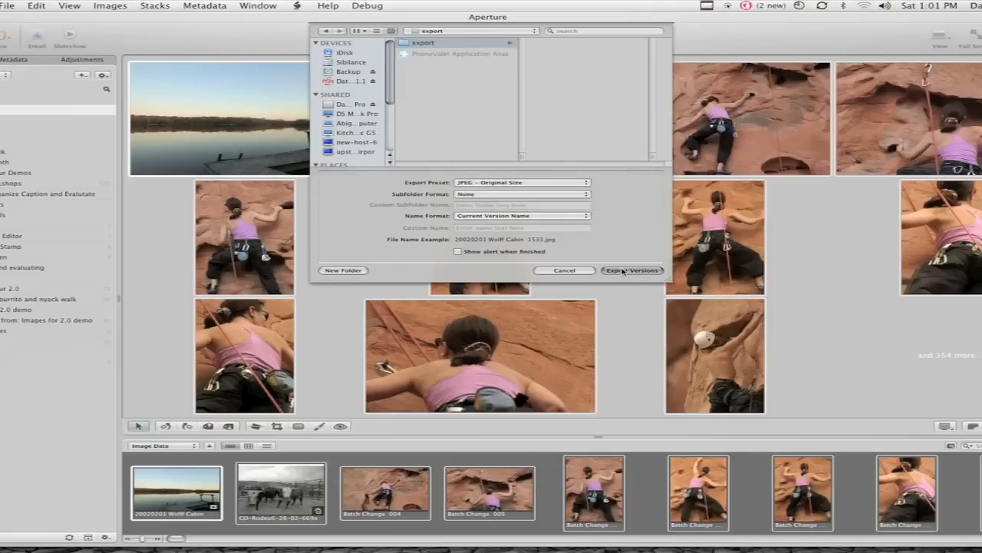
{"action": "left_click", "coordinate": [633, 270]}
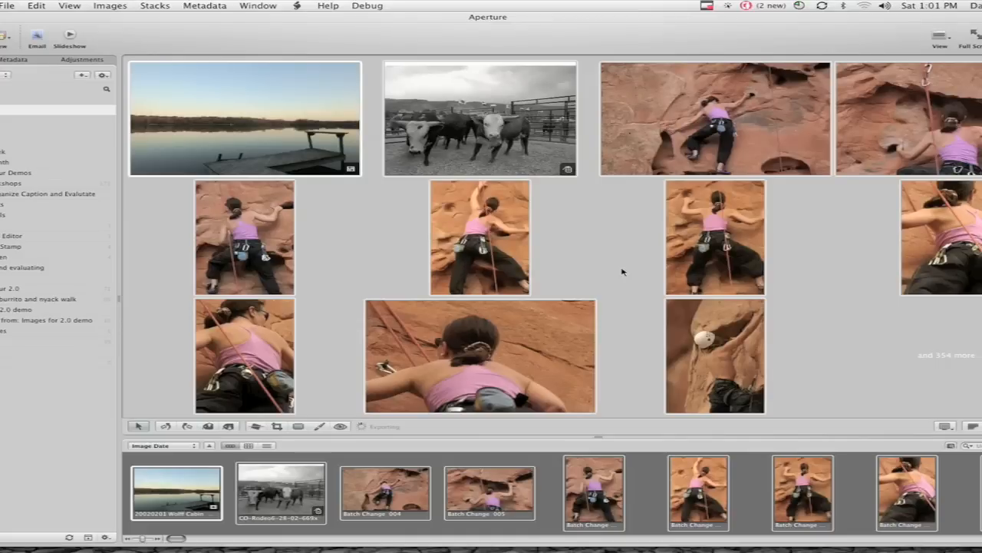
{"action": "mouse_move", "coordinate": [322, 445]}
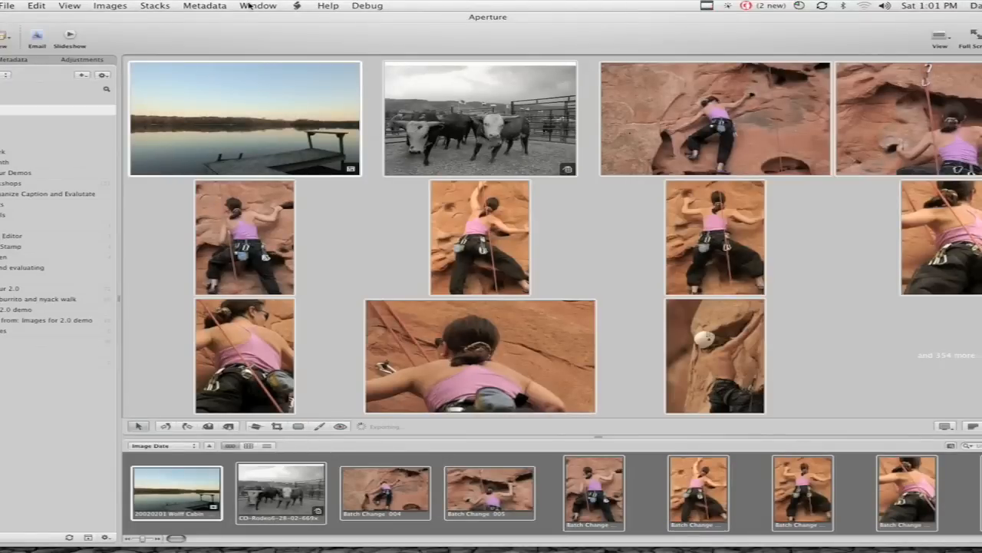
{"action": "left_click", "coordinate": [258, 6]}
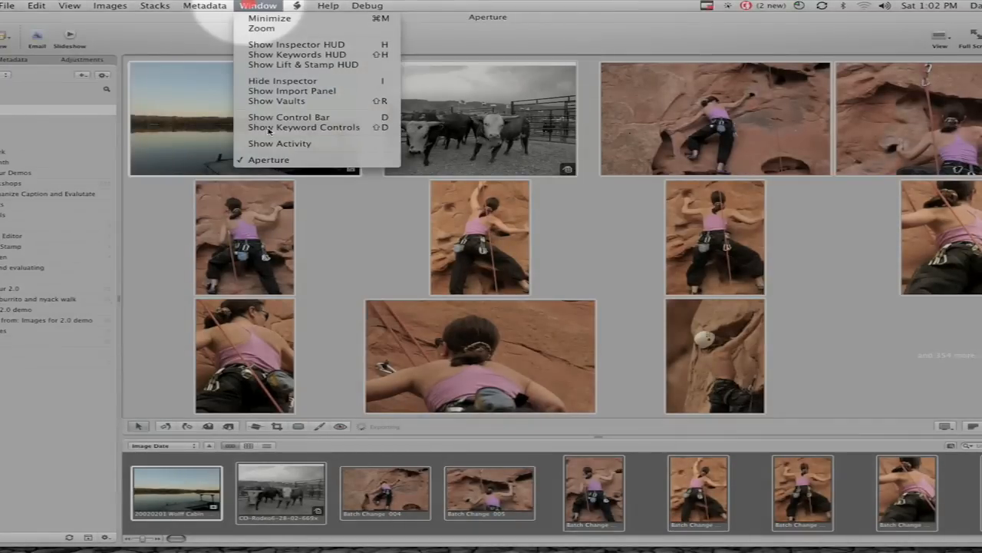
{"action": "left_click", "coordinate": [280, 145]}
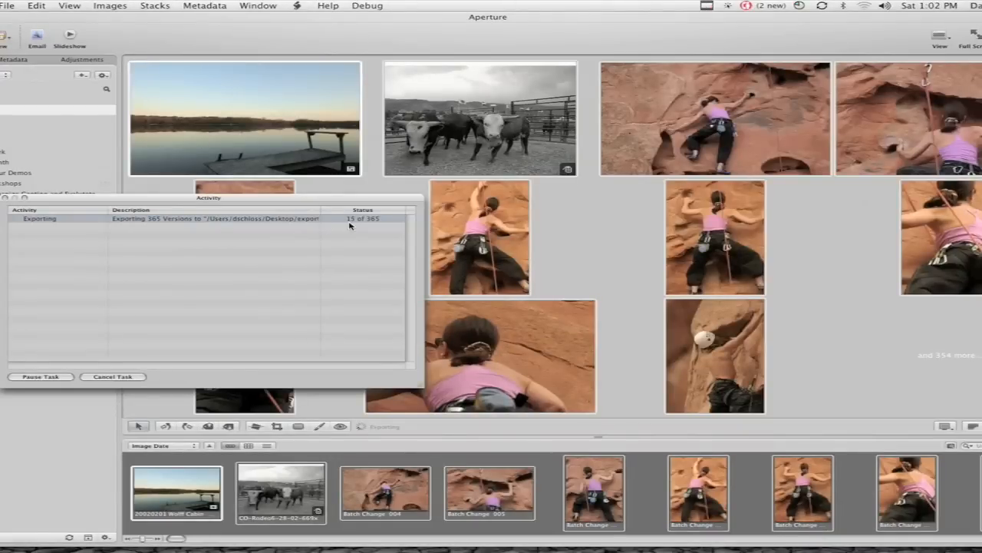
{"action": "mouse_move", "coordinate": [148, 228]}
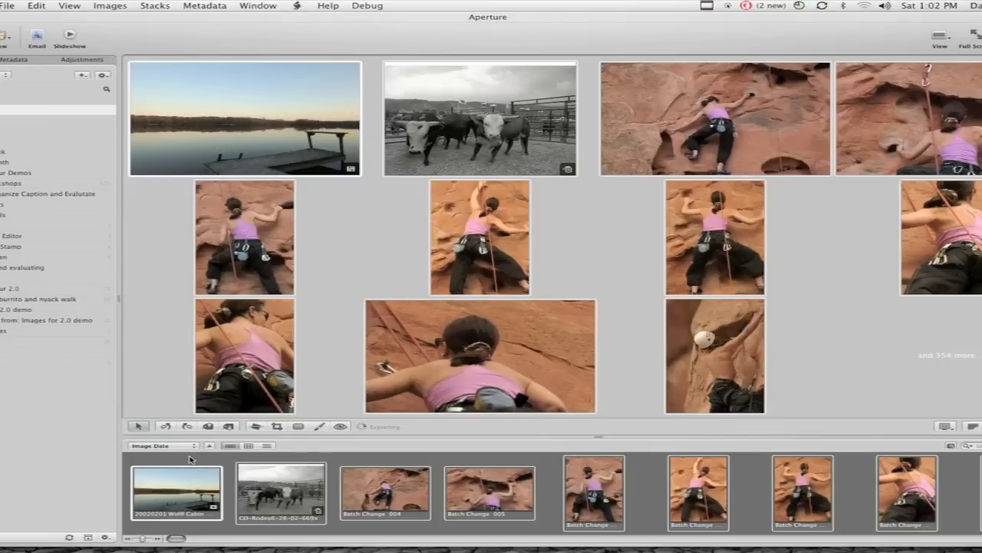
Step: Open a photo in the viewer and select the wasp macro with the Metadata inspector showing
{"action": "double_click", "coordinate": [176, 491]}
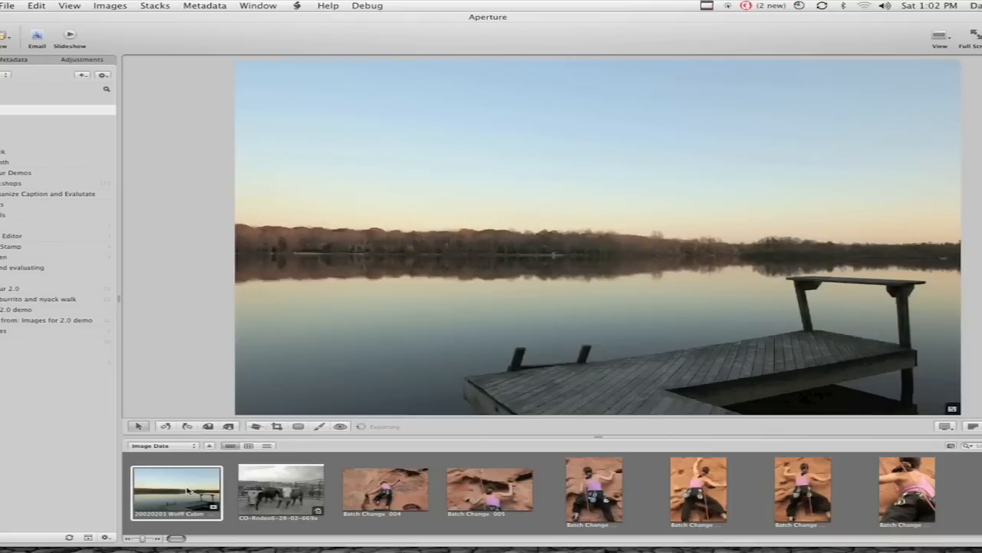
{"action": "left_click", "coordinate": [83, 58]}
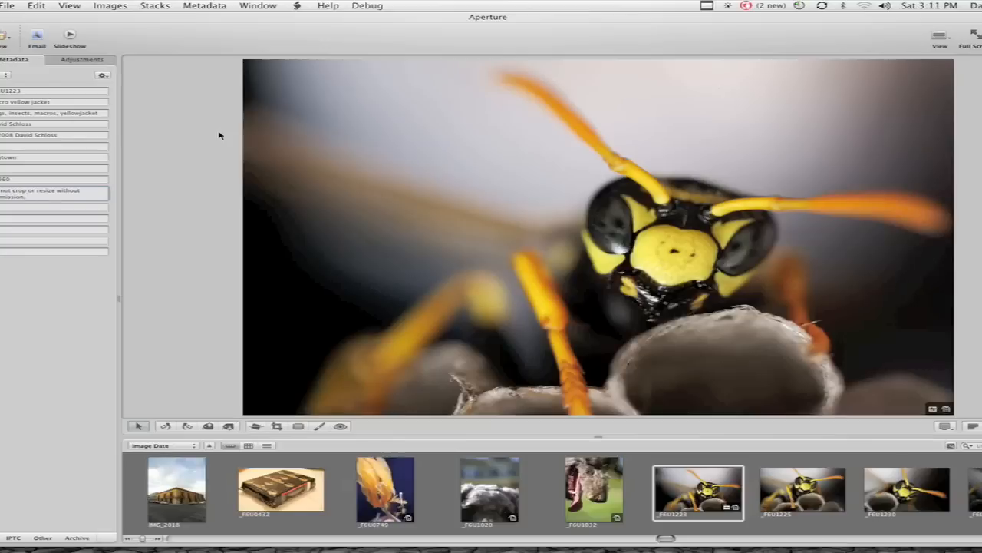
{"action": "left_click", "coordinate": [28, 196]}
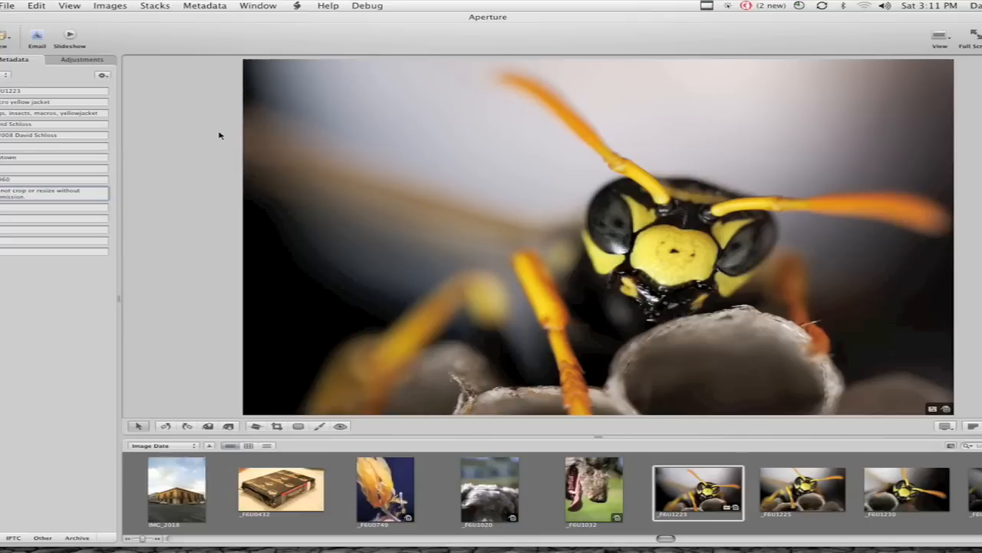
{"action": "left_click", "coordinate": [54, 197]}
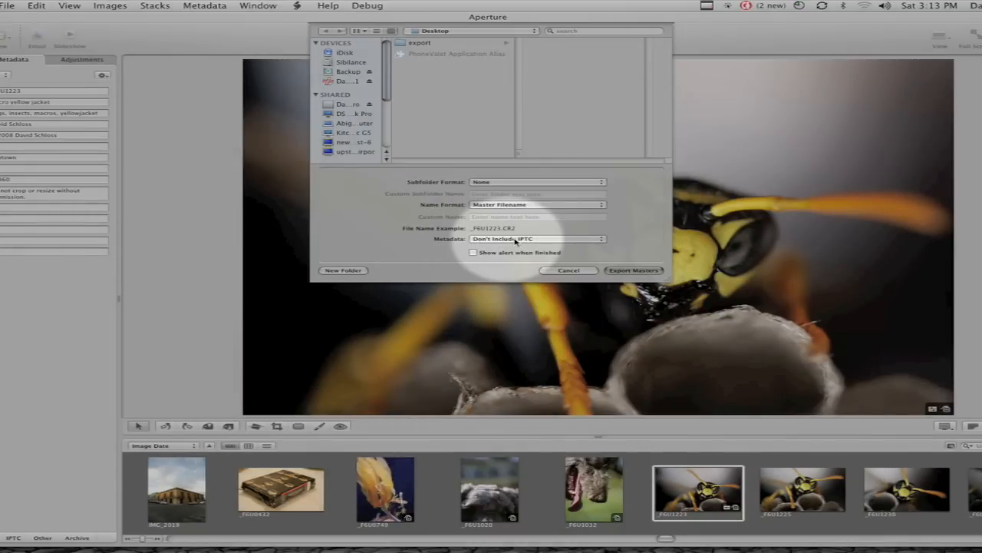
Step: Set exported metadata to Include IPTC and export the wasp master to the Desktop
{"action": "left_click", "coordinate": [537, 240]}
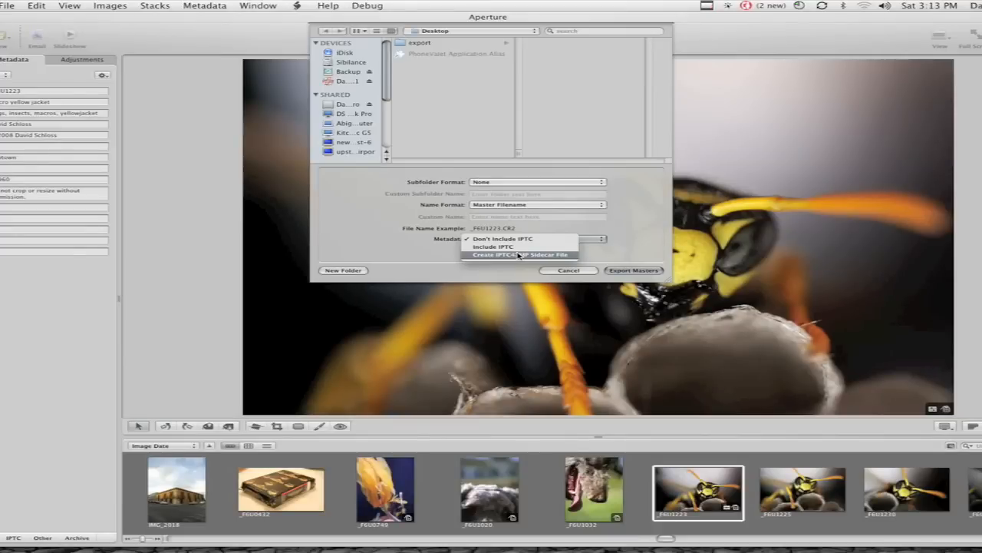
{"action": "mouse_move", "coordinate": [498, 245]}
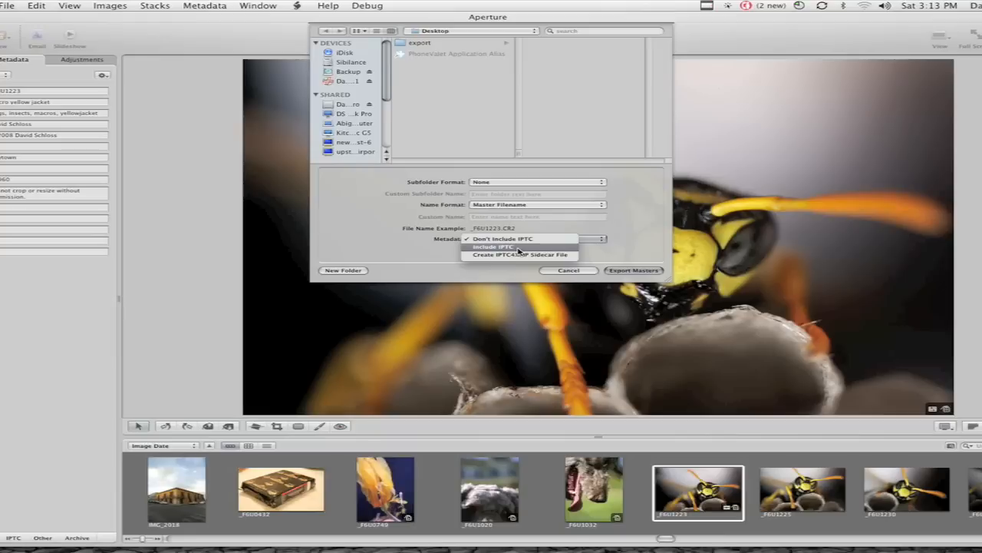
{"action": "left_click", "coordinate": [495, 246]}
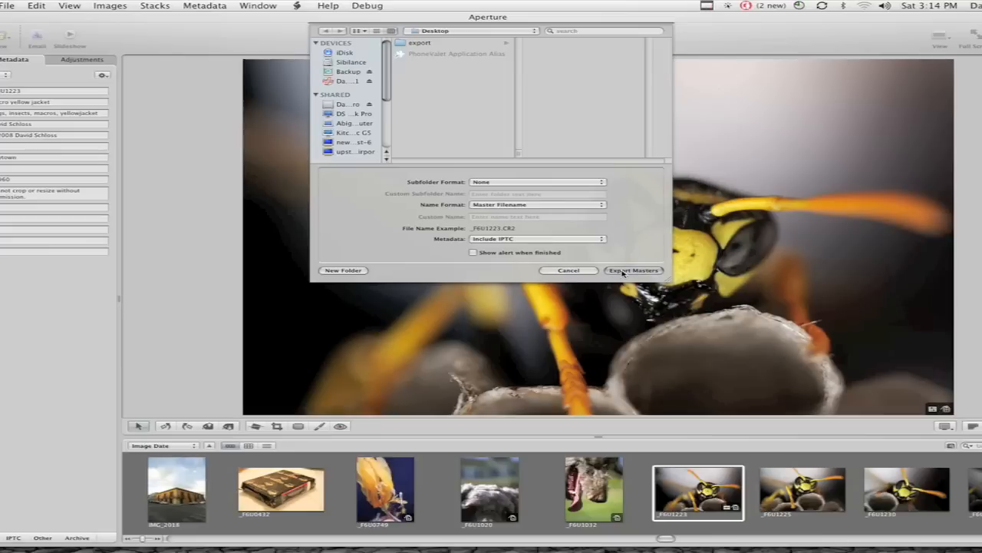
{"action": "left_click", "coordinate": [633, 270]}
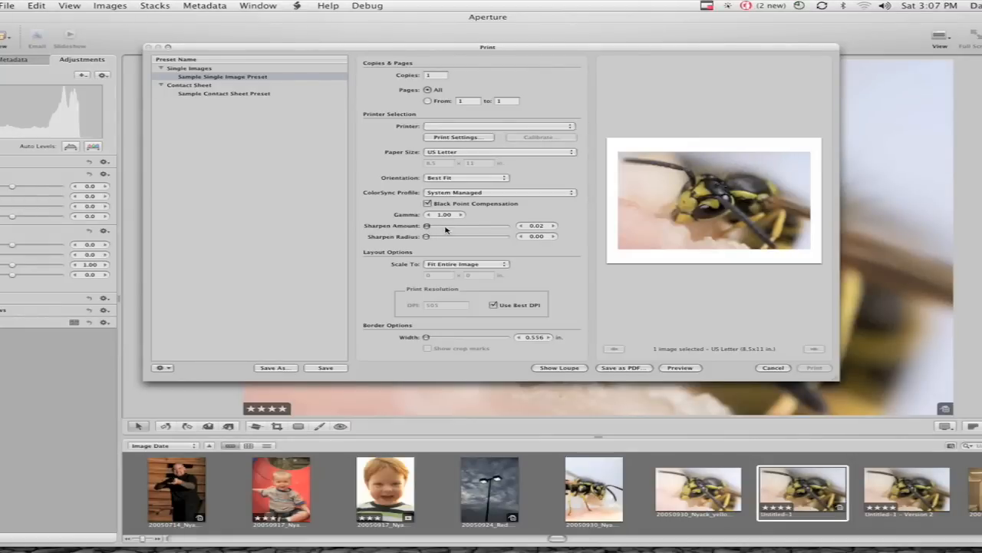
Step: Raise print Sharpen Amount to 0.48 and show the loupe on the preview
{"action": "left_click_drag", "start_coordinate": [427, 226], "coordinate": [457, 226]}
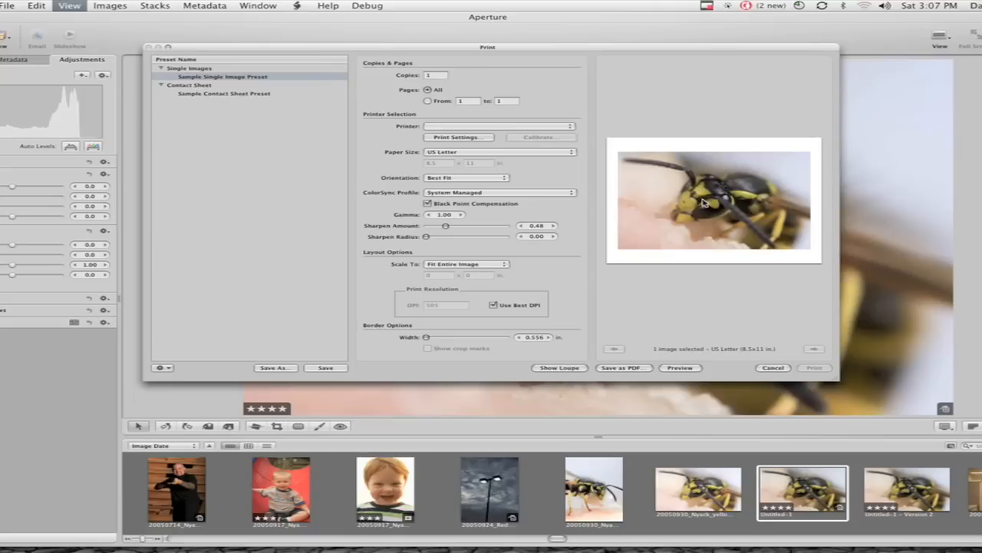
{"action": "left_click", "coordinate": [558, 368]}
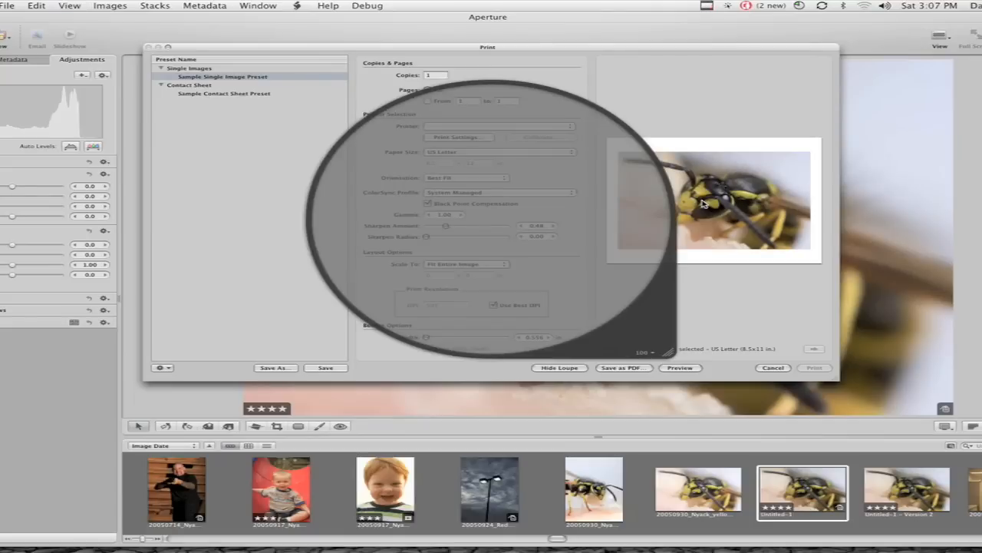